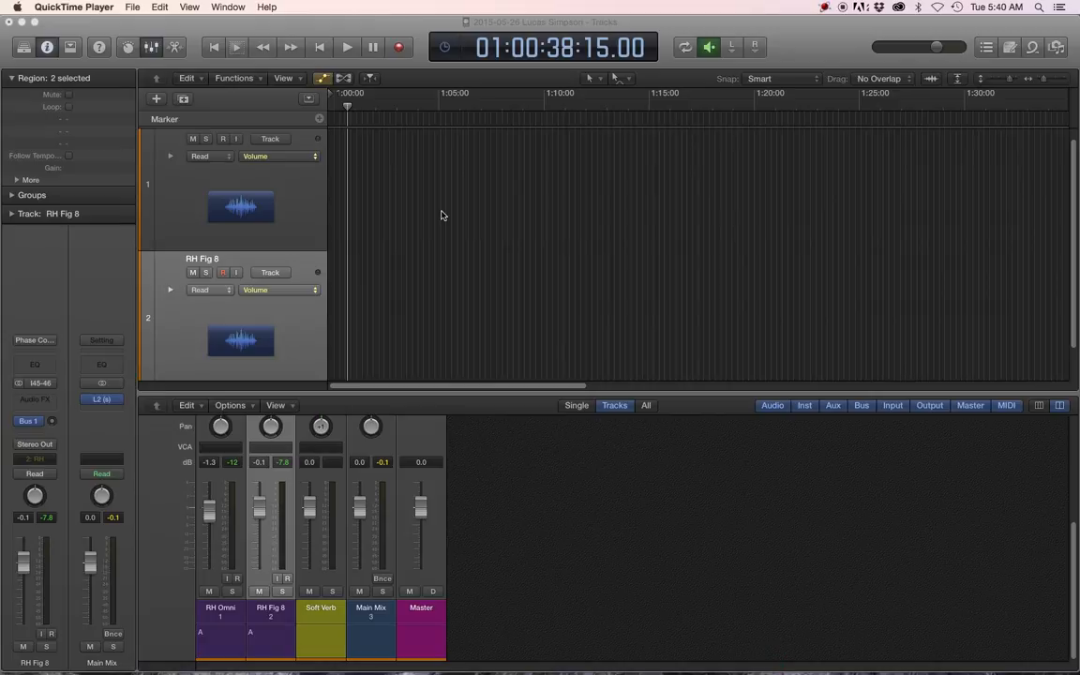
pyautogui.moveTo(450, 336)
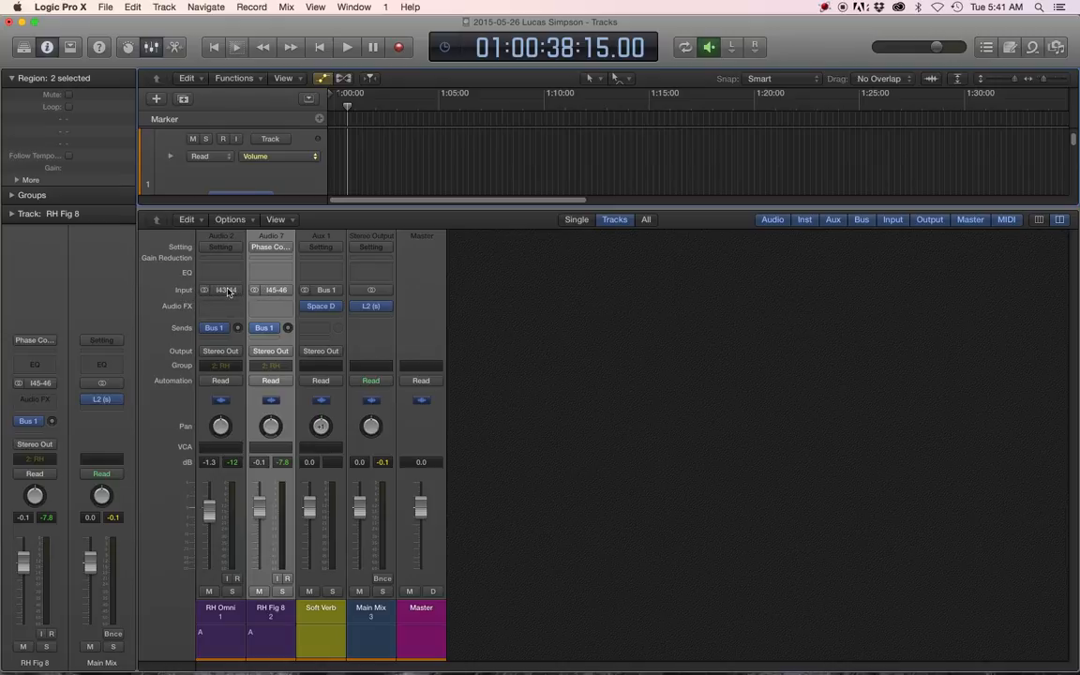
# - Review the Input 1-2, 3-4… hardware pairs for the first channel strip, keeping its current input
pyautogui.click(225, 289)
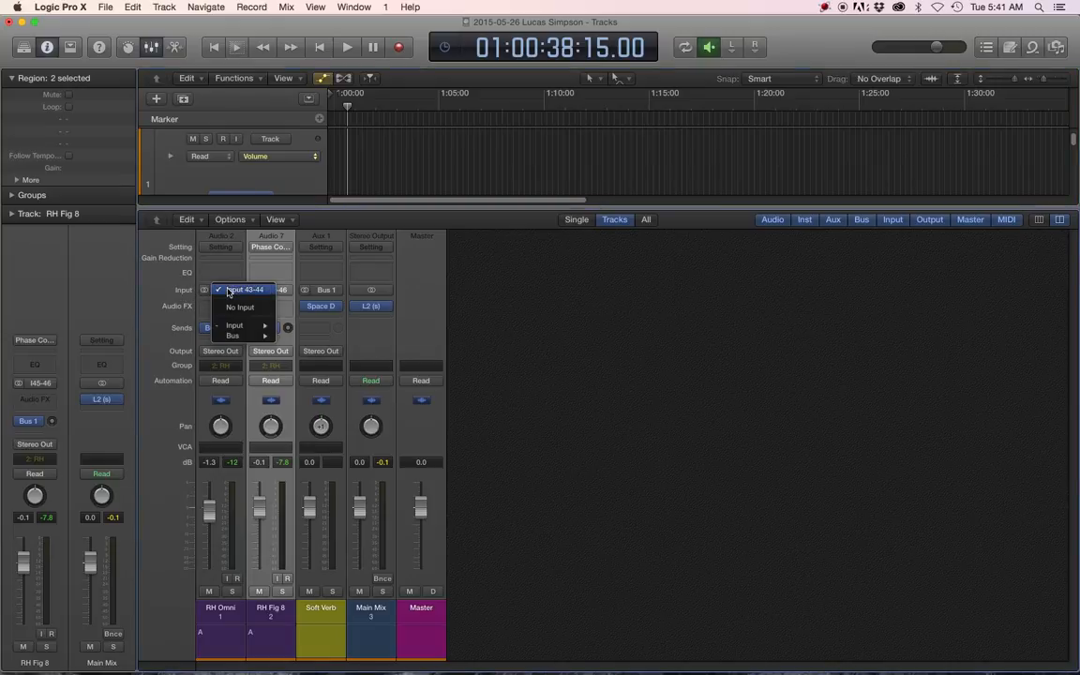
pyautogui.click(233, 326)
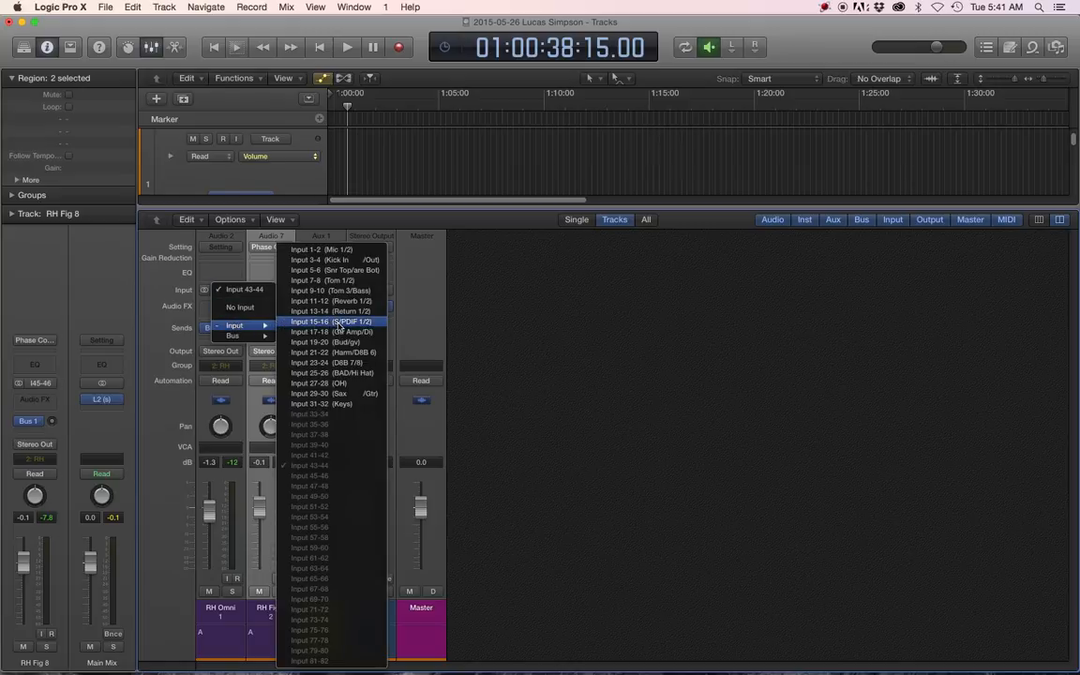
pyautogui.moveTo(337, 280)
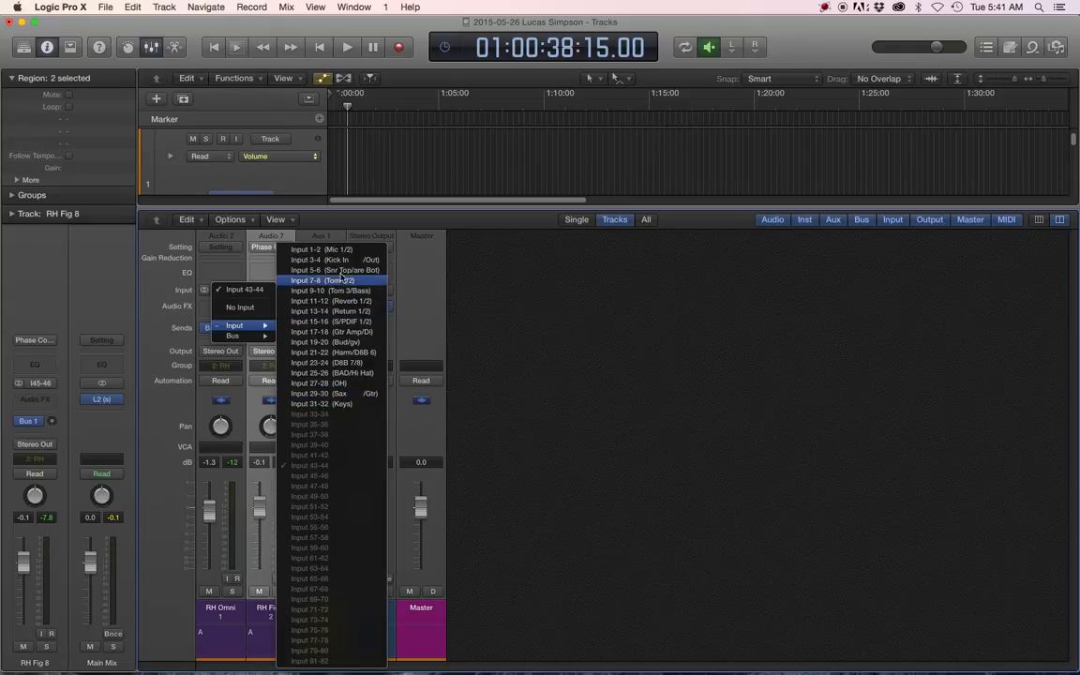
pyautogui.moveTo(338, 383)
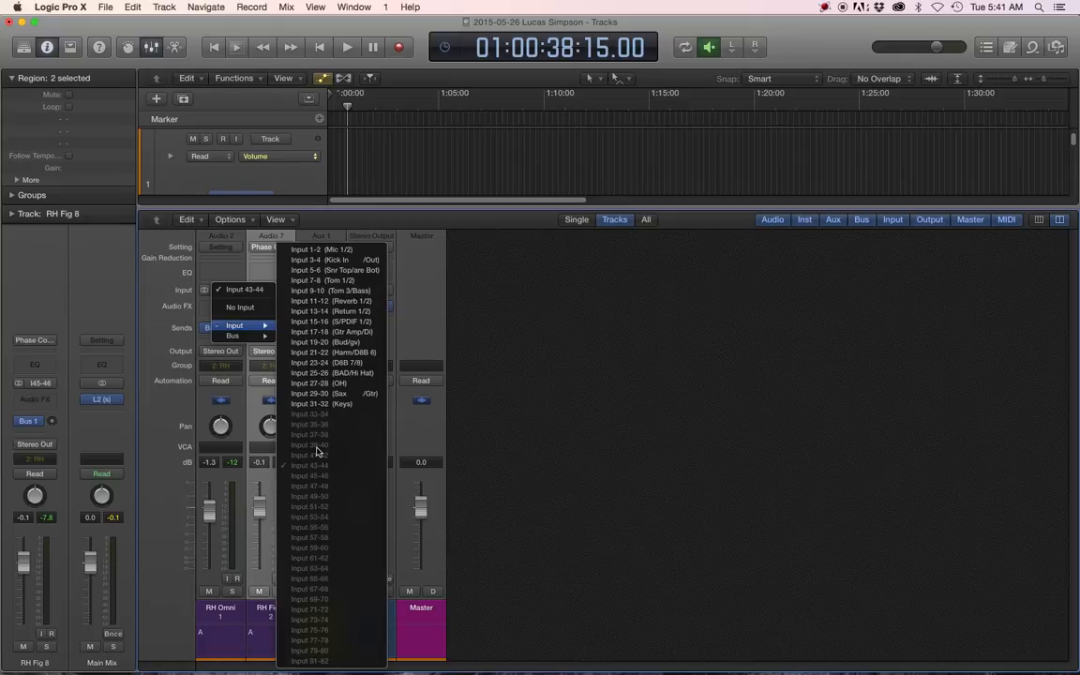
pyautogui.moveTo(334, 450)
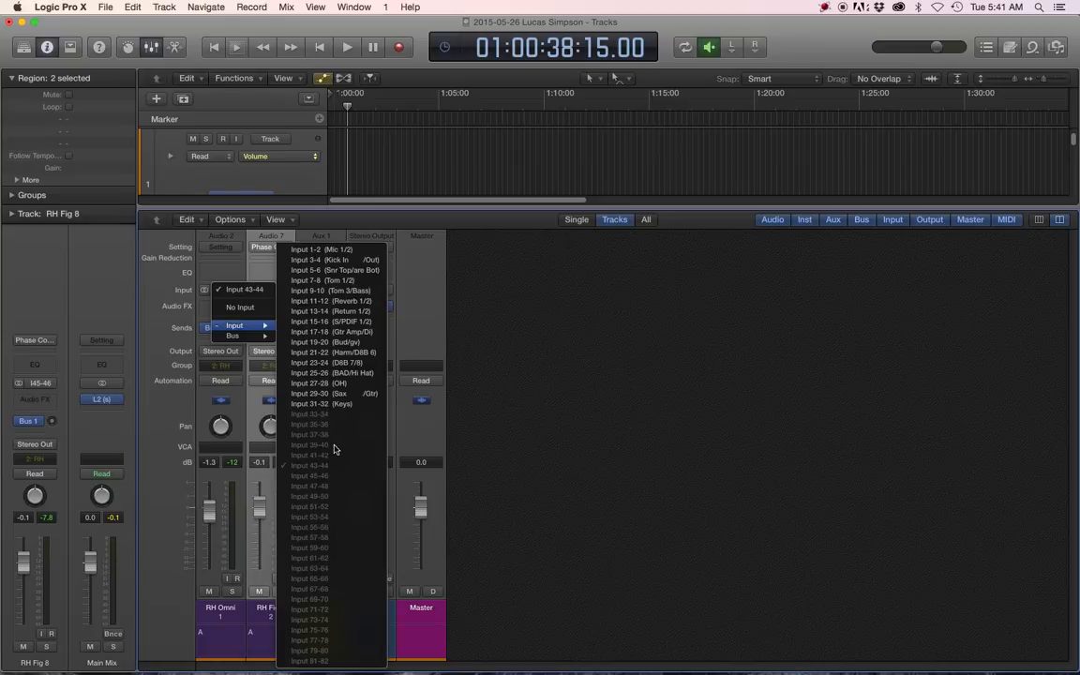
pyautogui.moveTo(357, 448)
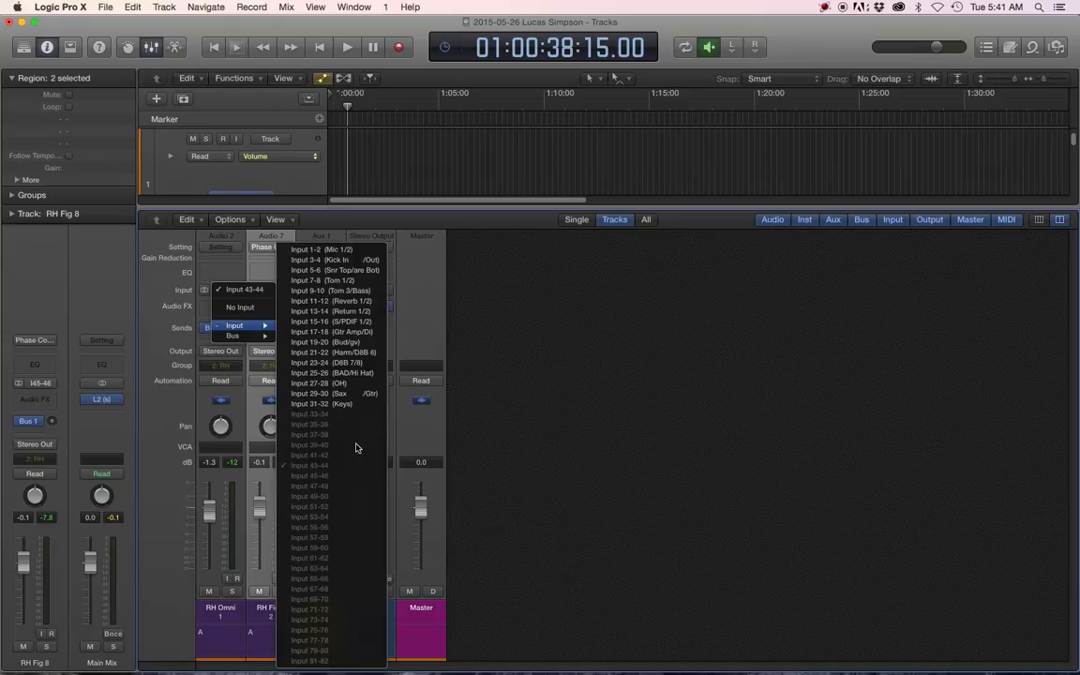
pyautogui.moveTo(341, 462)
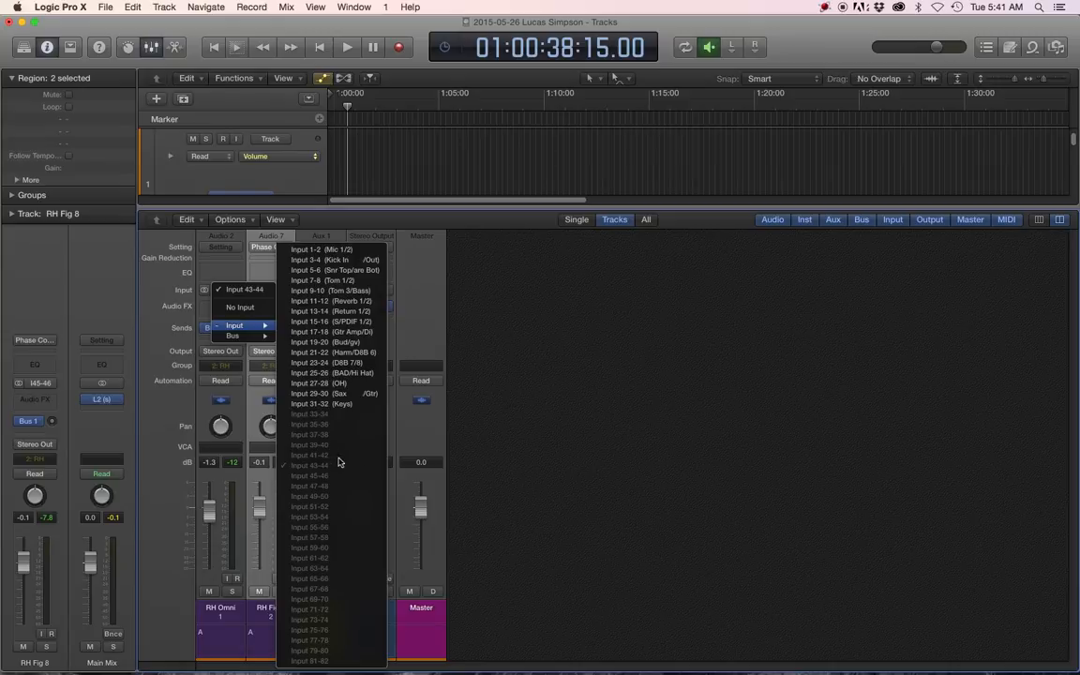
pyautogui.moveTo(323, 458)
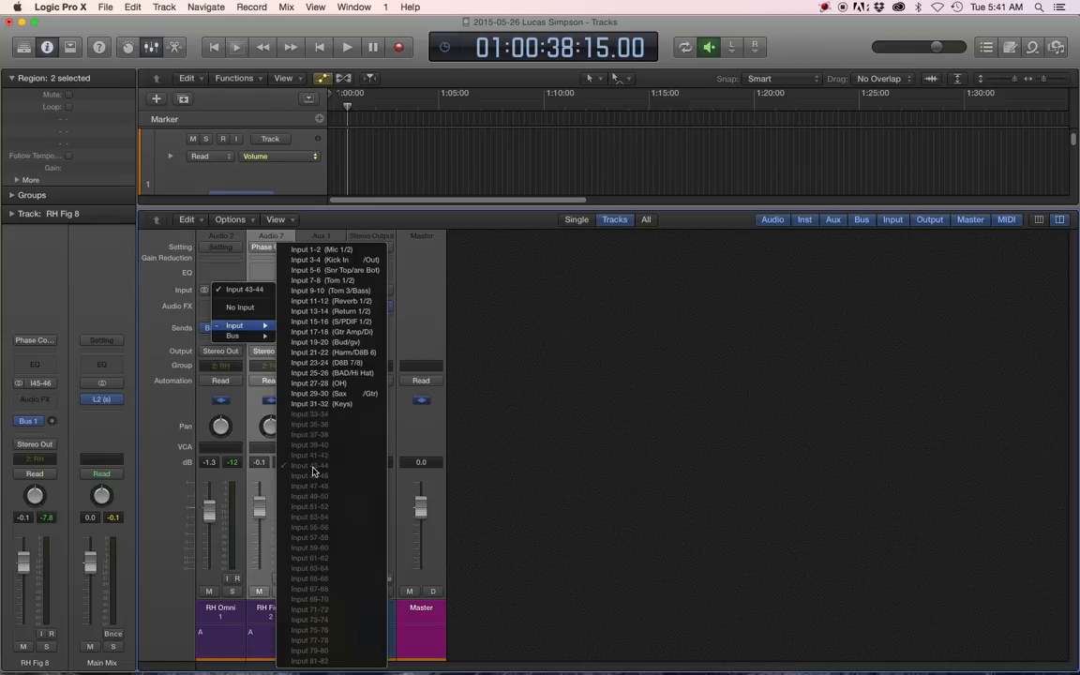
pyautogui.moveTo(309, 470)
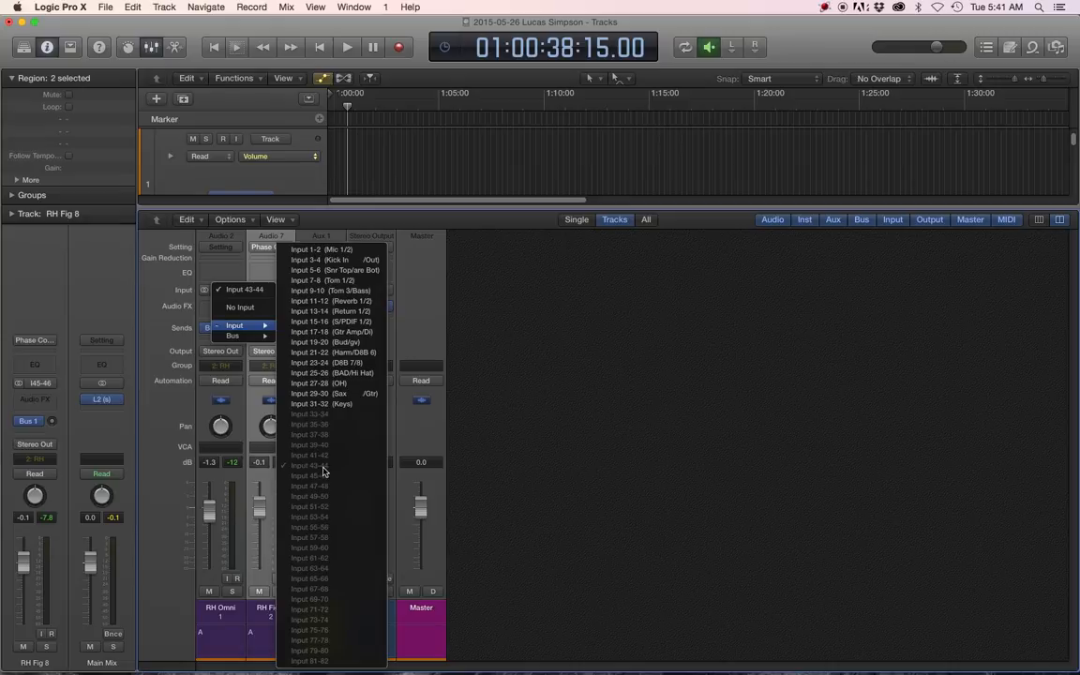
pyautogui.moveTo(318, 382)
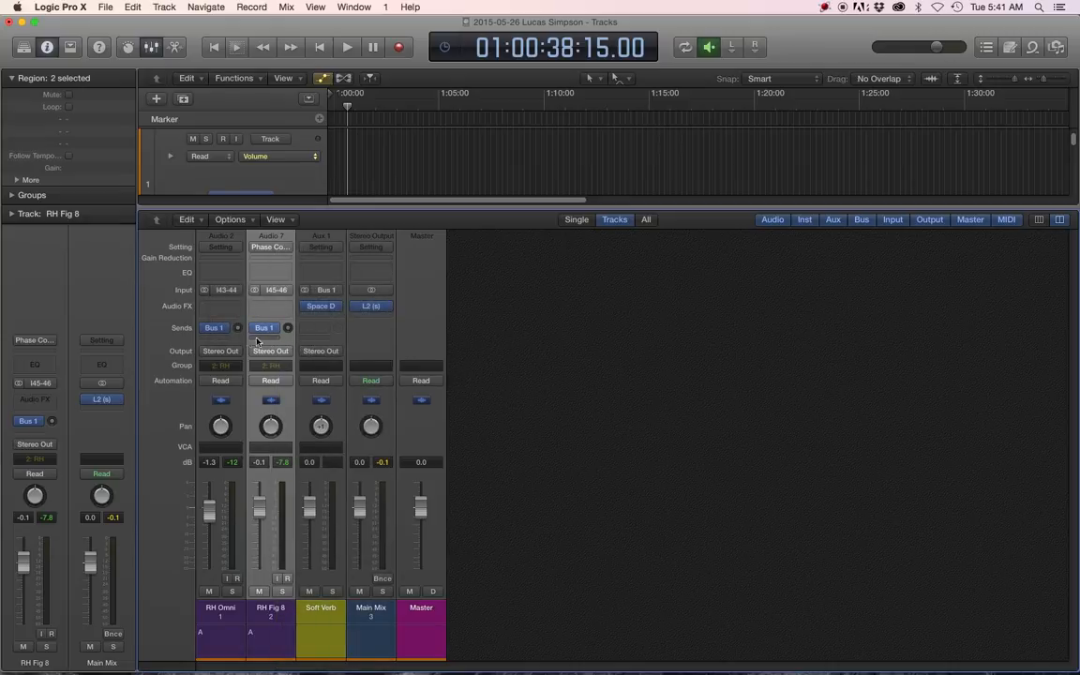
pyautogui.moveTo(206, 295)
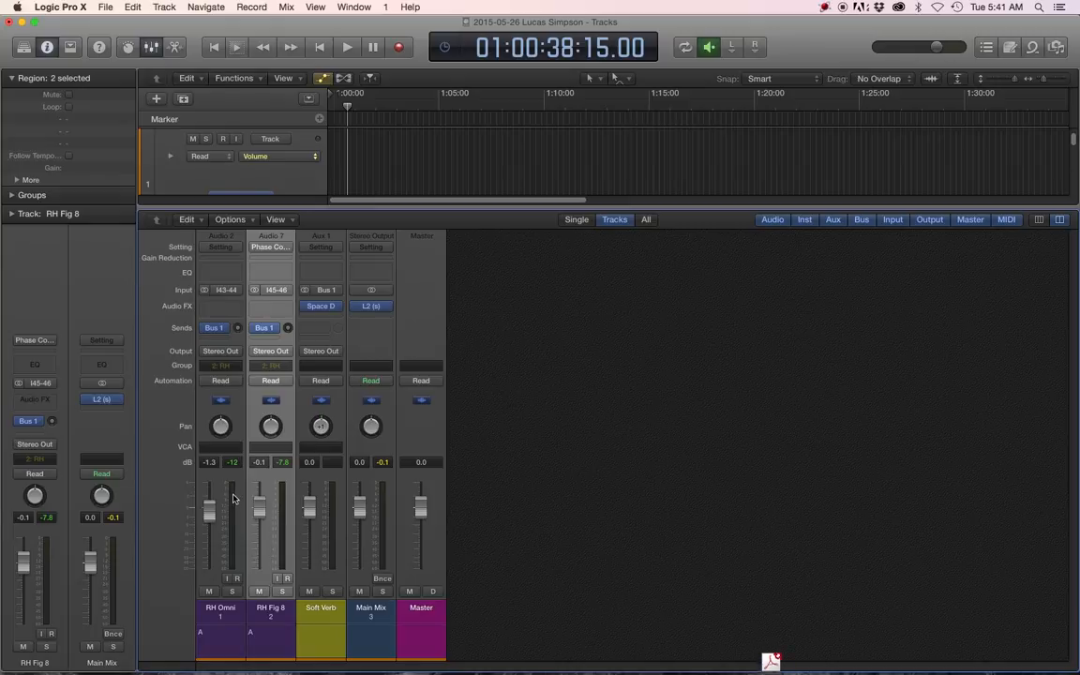
pyautogui.moveTo(235, 499)
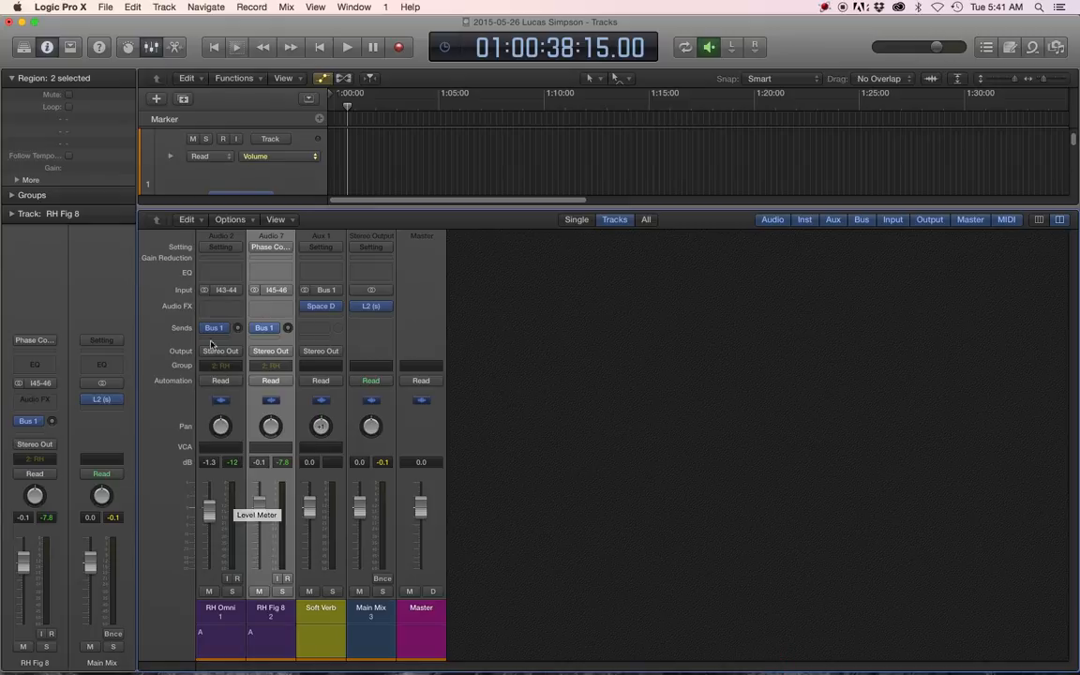